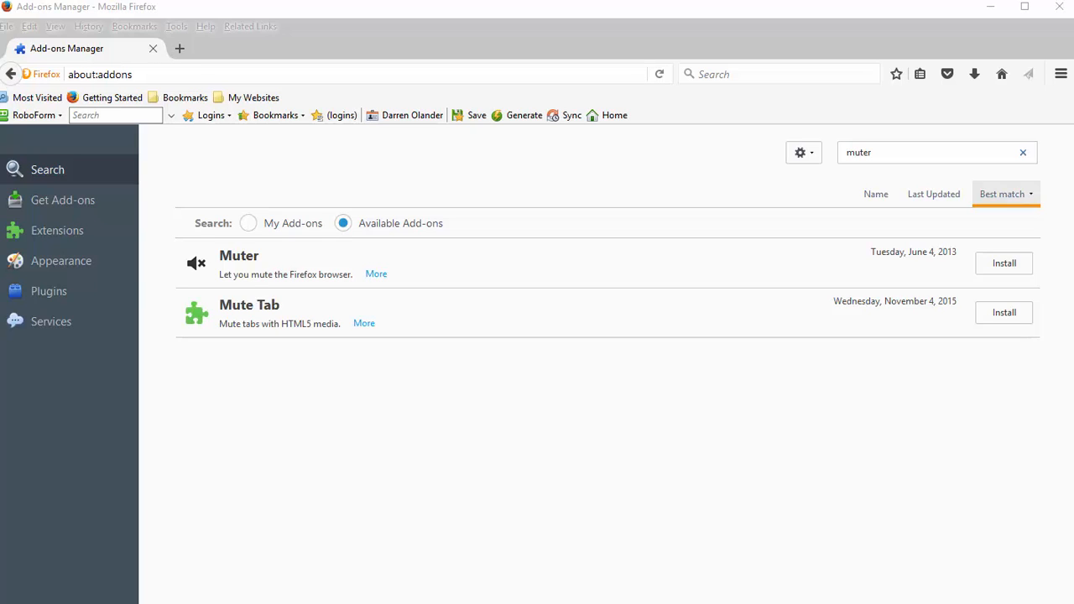
pyautogui.moveTo(261, 258)
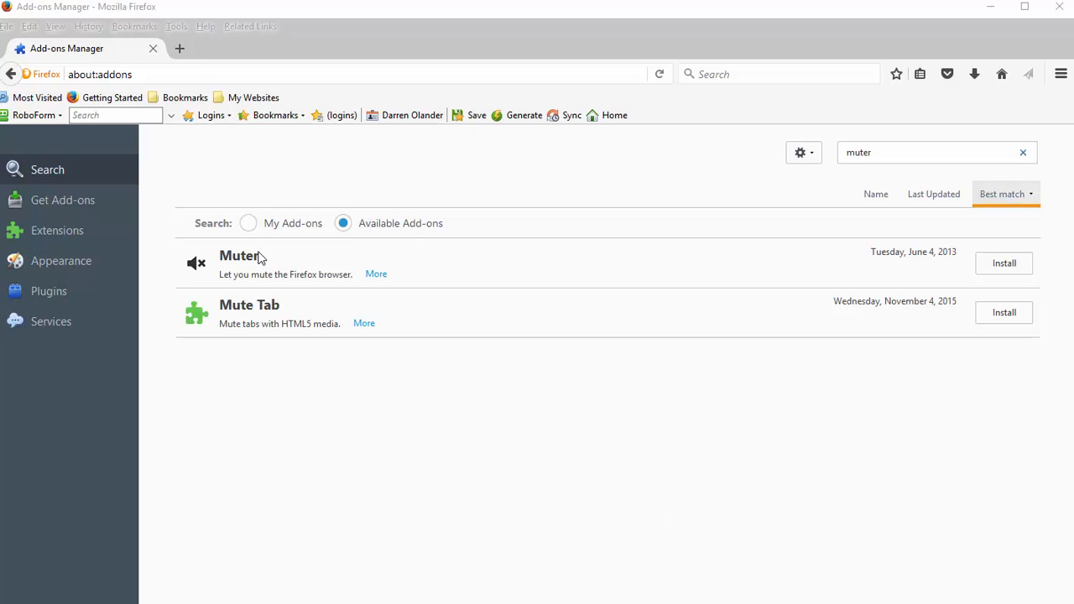
pyautogui.moveTo(587, 244)
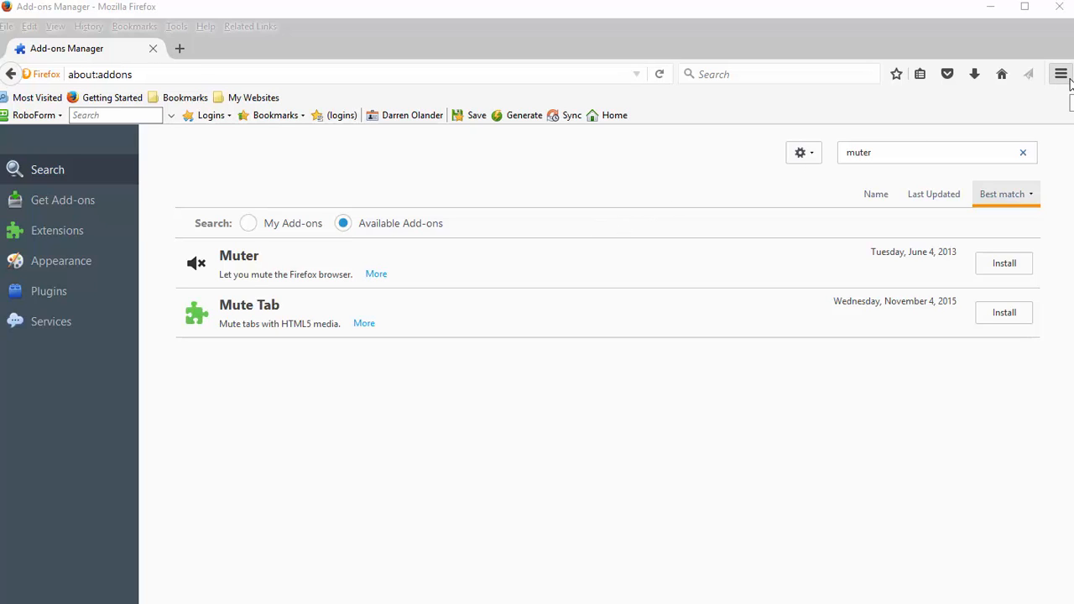
# Step: Install the Muter add-on from the Add-ons Manager
pyautogui.click(1062, 73)
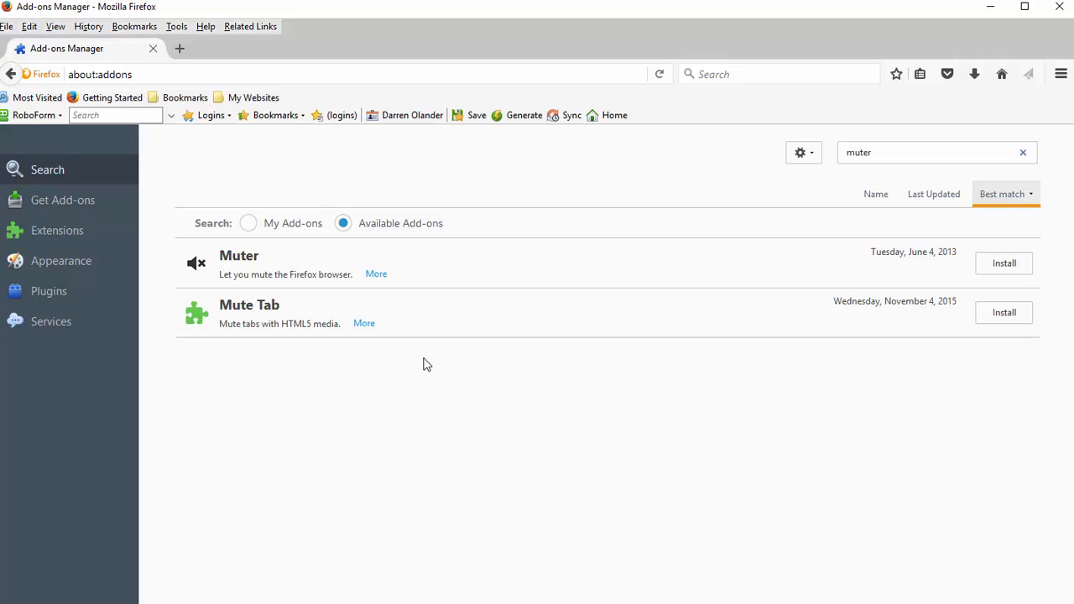
pyautogui.moveTo(907, 193)
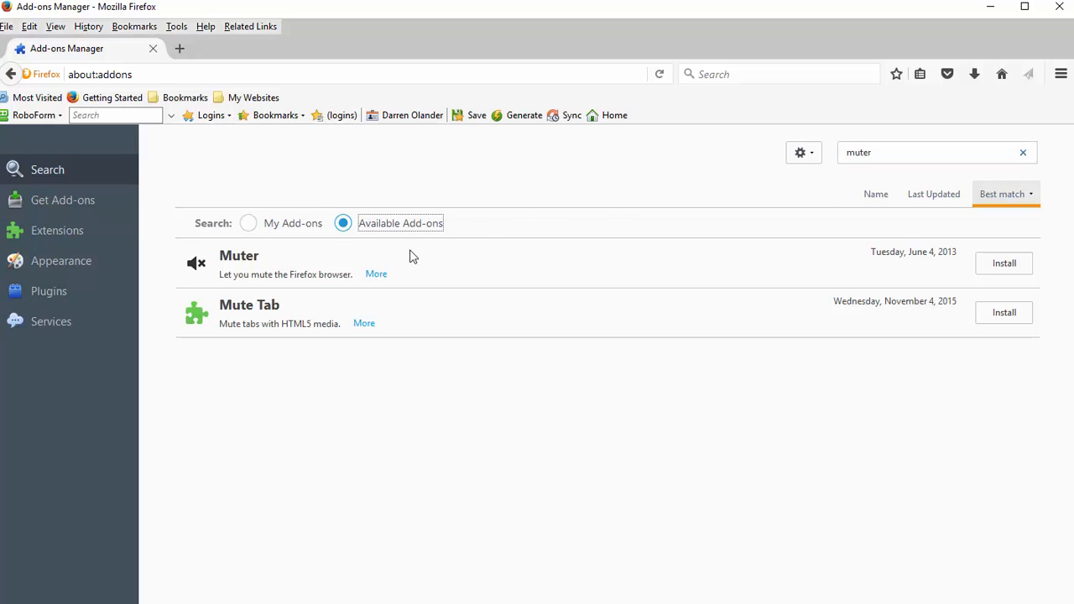
pyautogui.moveTo(376, 275)
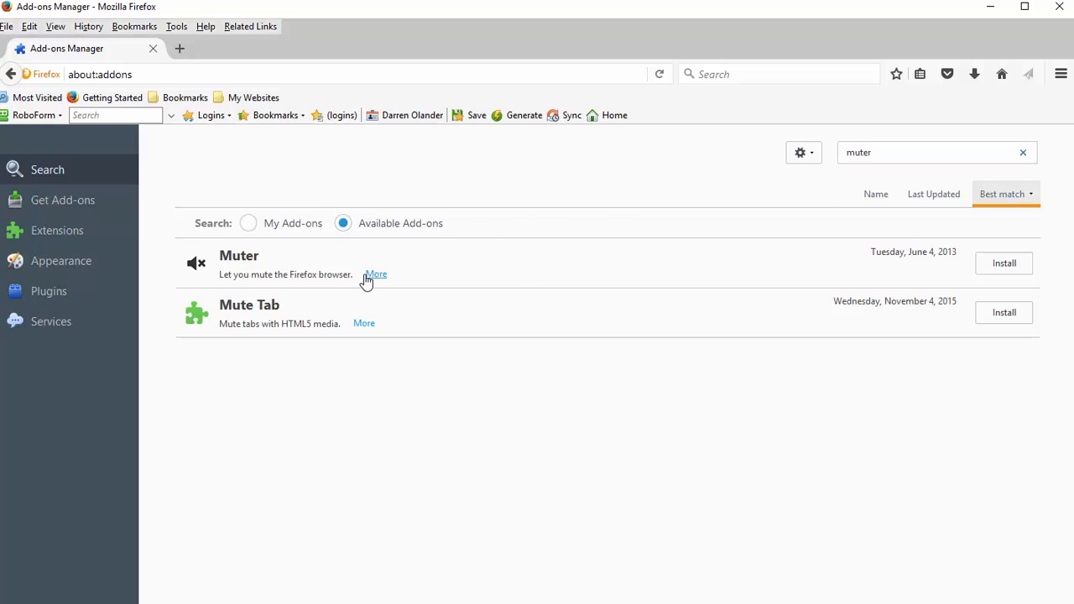
pyautogui.moveTo(1015, 258)
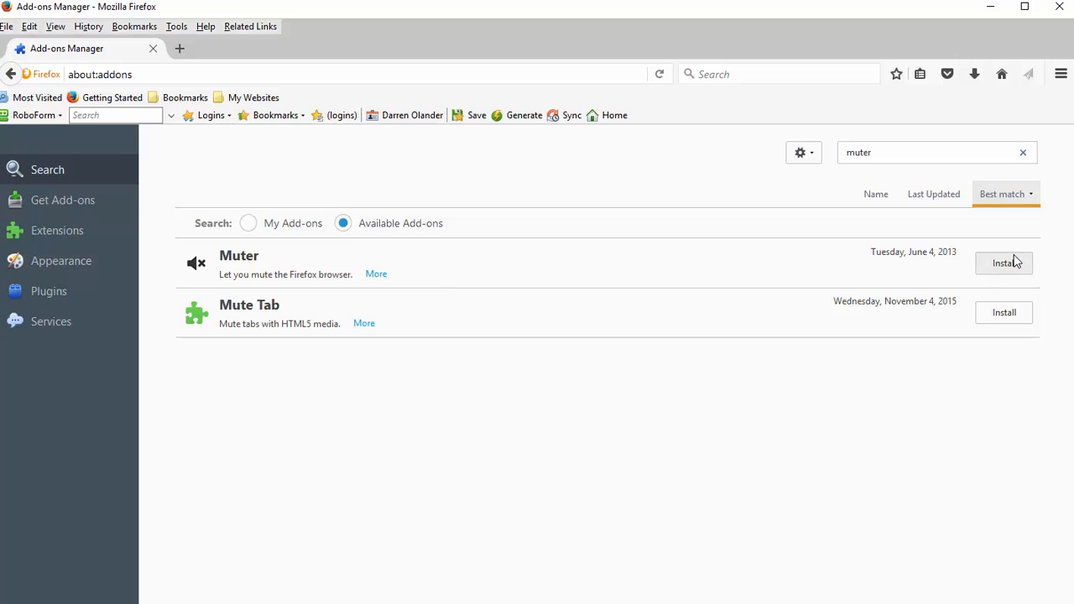
pyautogui.click(1004, 262)
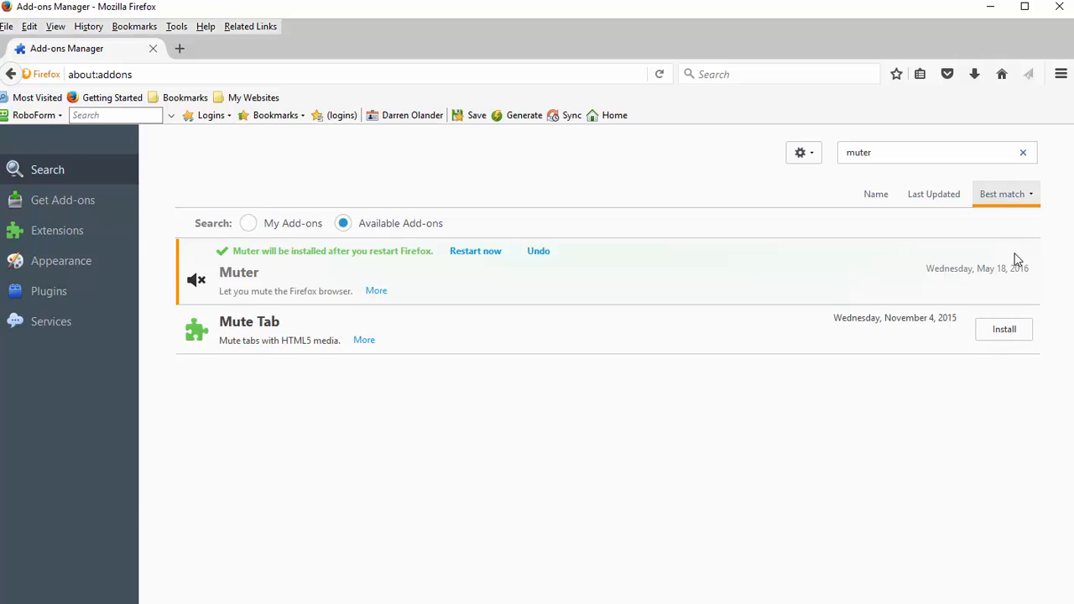
pyautogui.moveTo(948, 258)
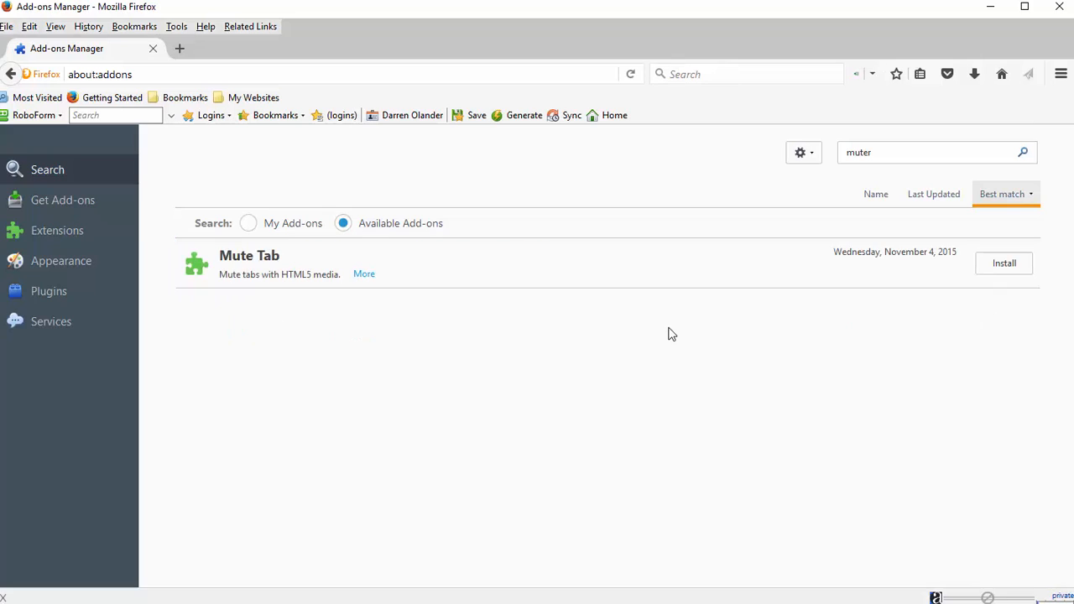
pyautogui.moveTo(616, 225)
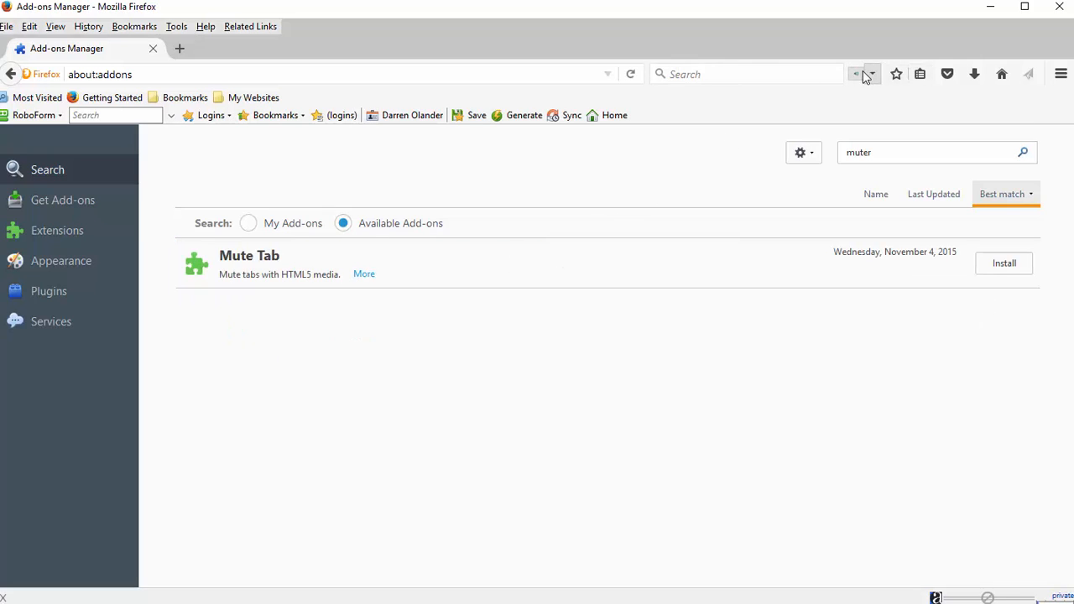
pyautogui.moveTo(857, 74)
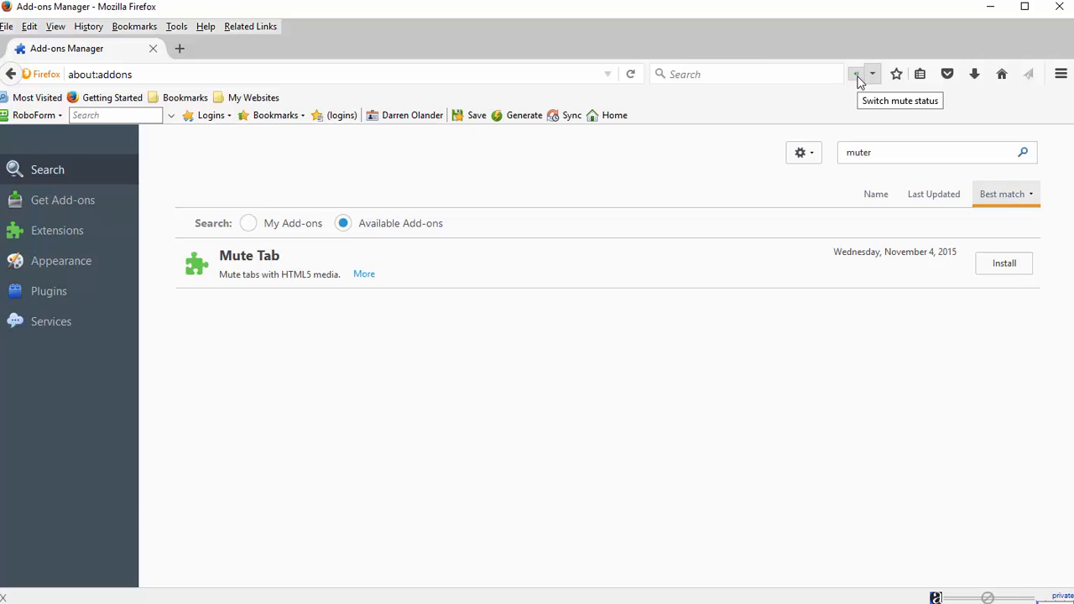
pyautogui.moveTo(858, 91)
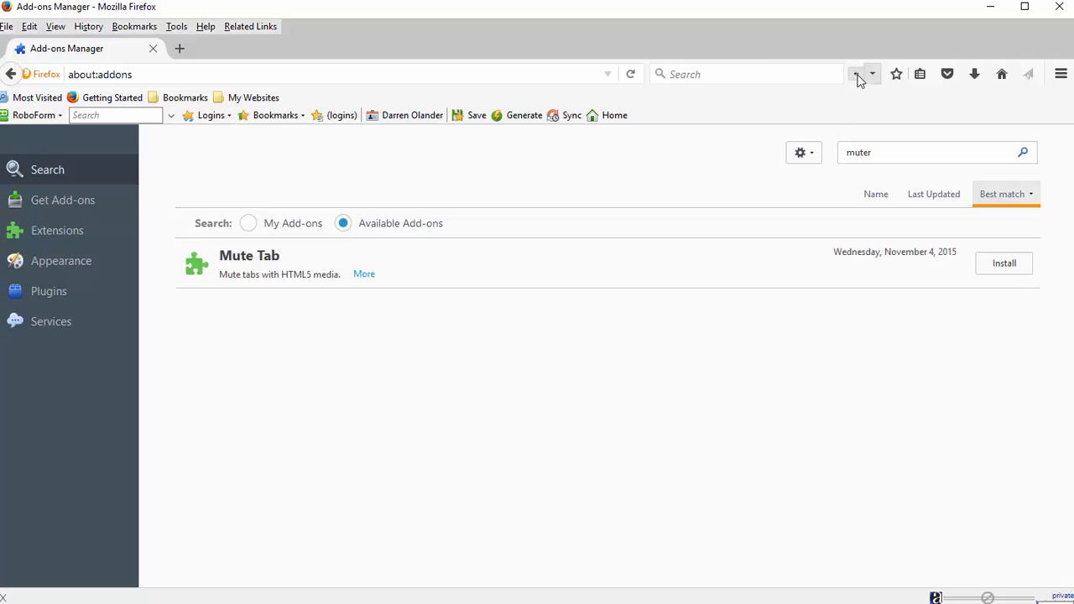
pyautogui.moveTo(854, 102)
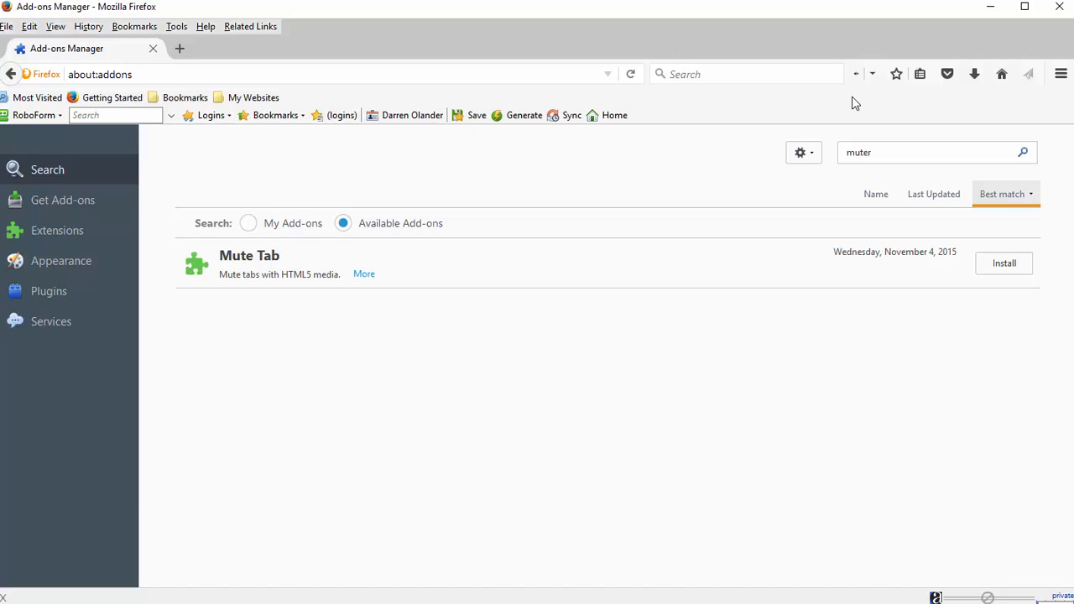
pyautogui.moveTo(862, 104)
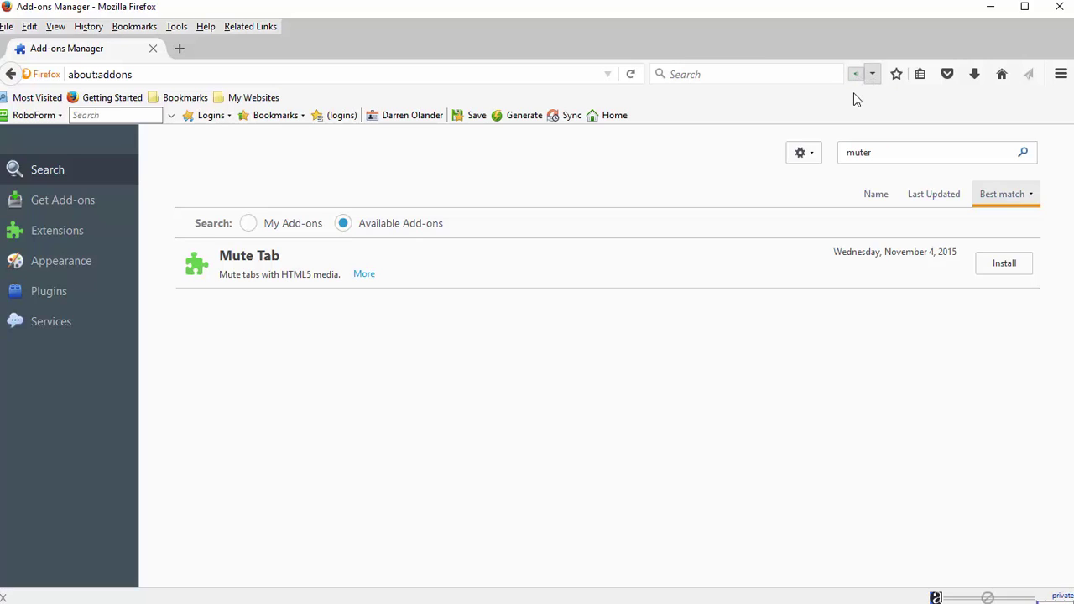
pyautogui.moveTo(857, 74)
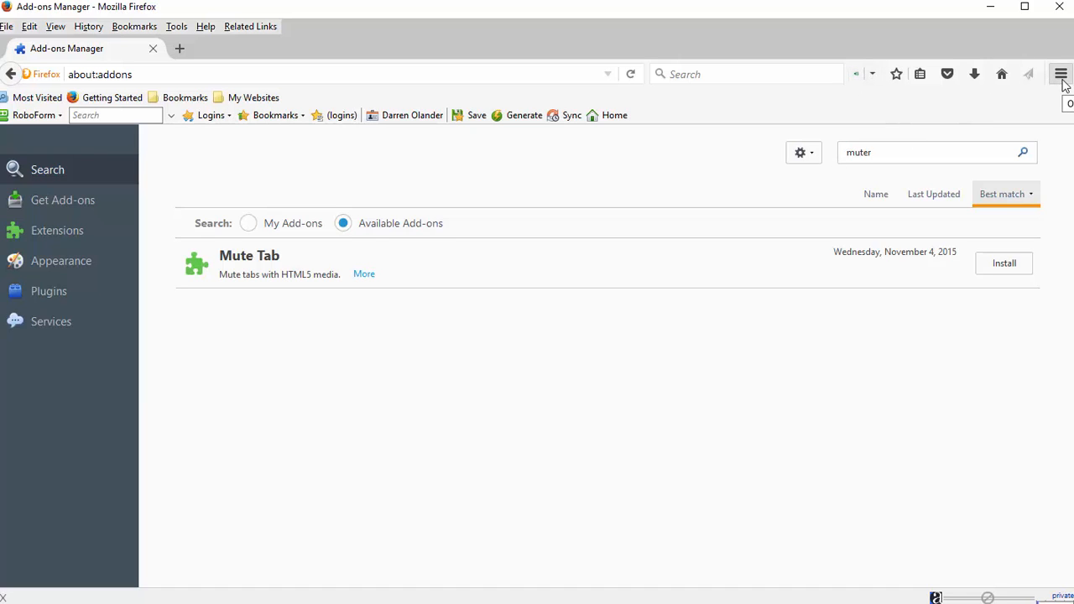
# Step: Enter Customize Firefox mode from the main menu
pyautogui.click(1059, 73)
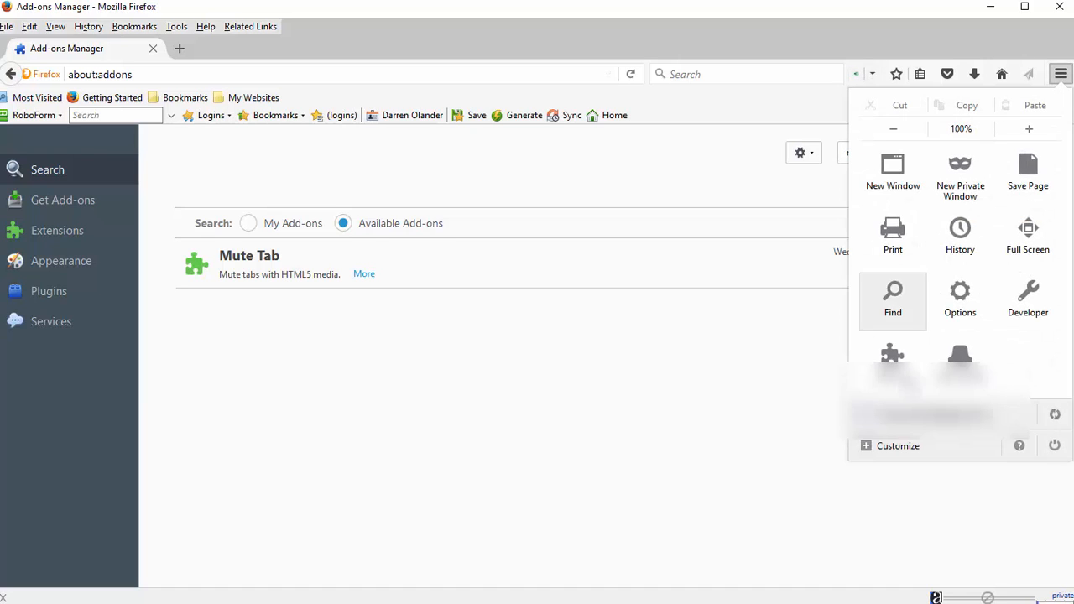
pyautogui.click(898, 445)
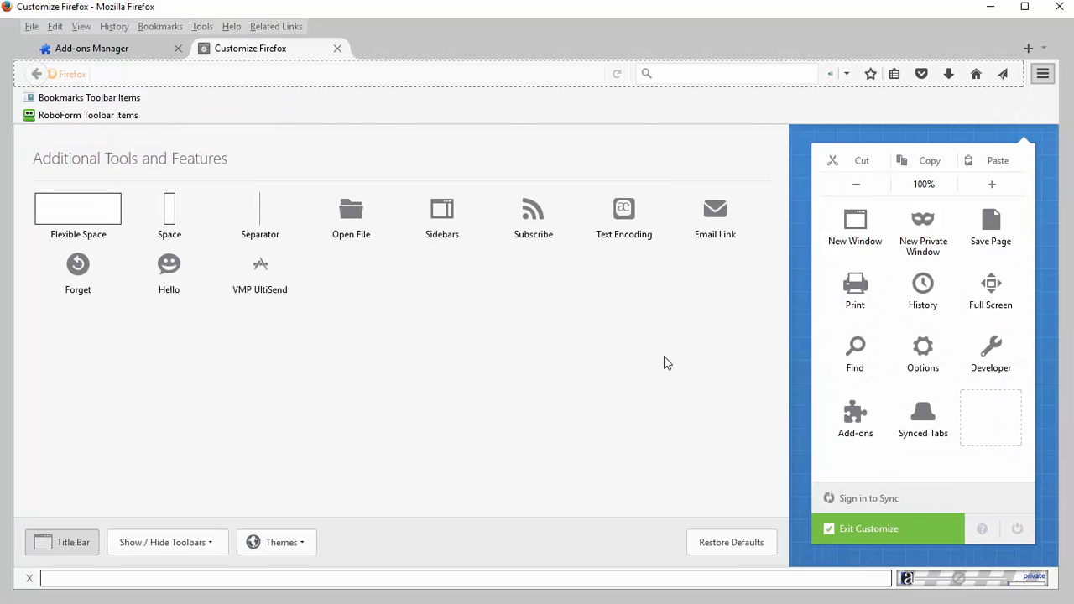
pyautogui.moveTo(842, 74)
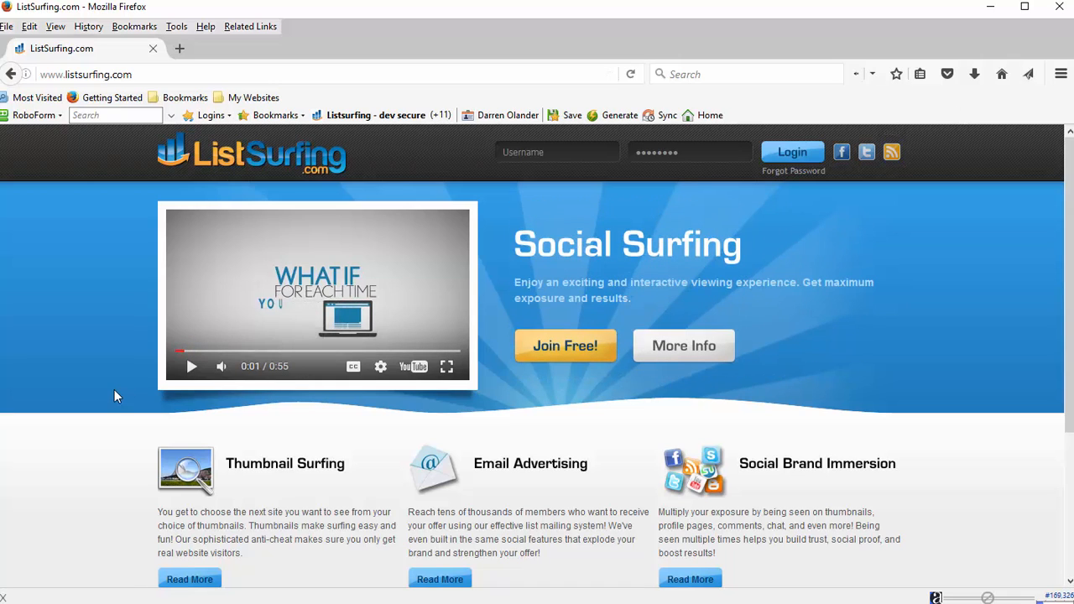
pyautogui.moveTo(325, 287)
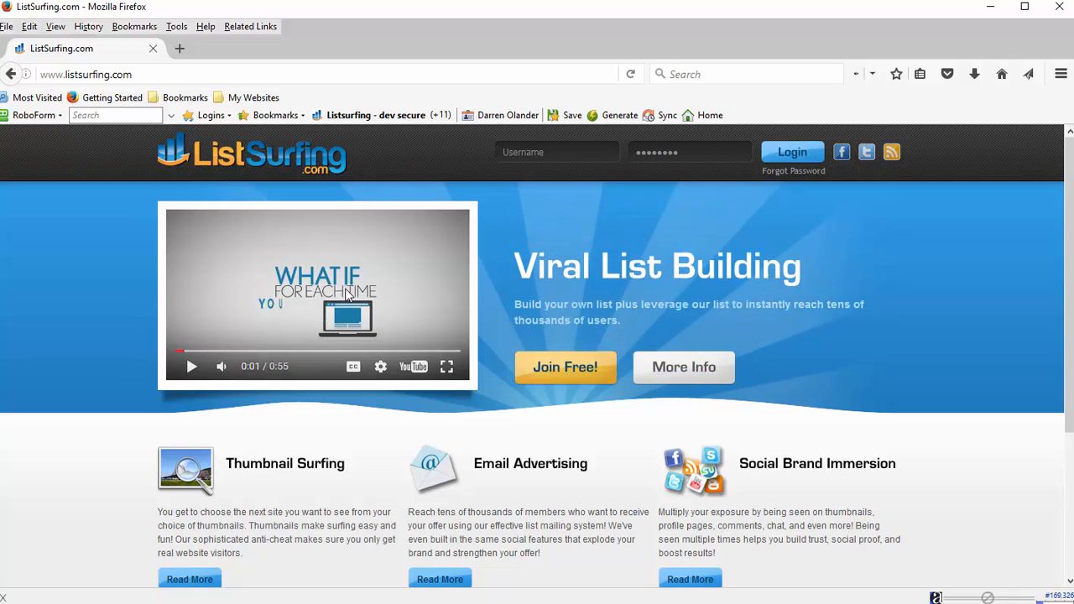
pyautogui.moveTo(108, 352)
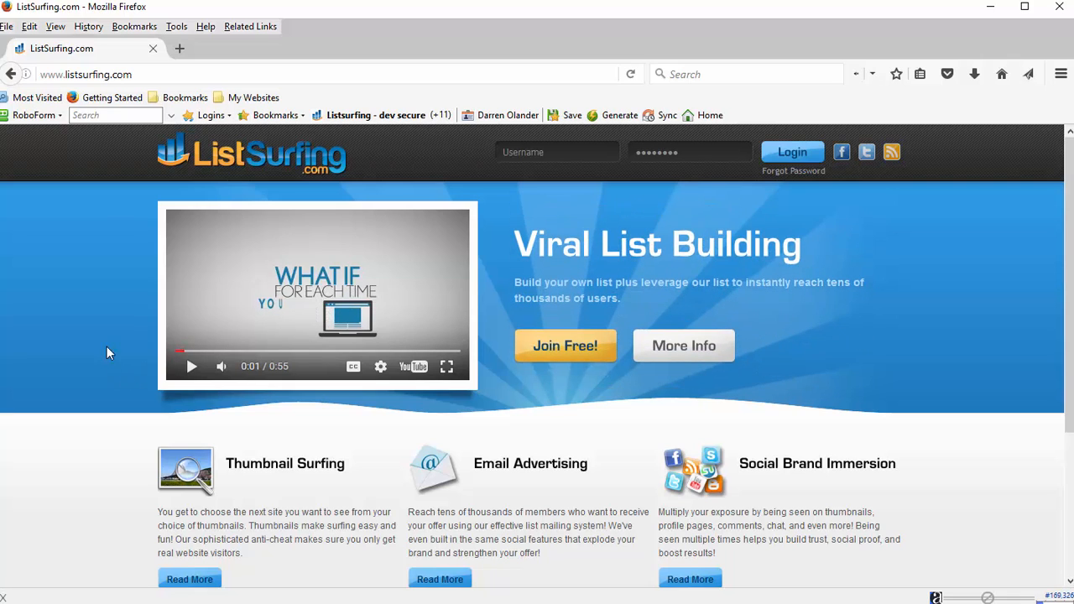
pyautogui.moveTo(107, 342)
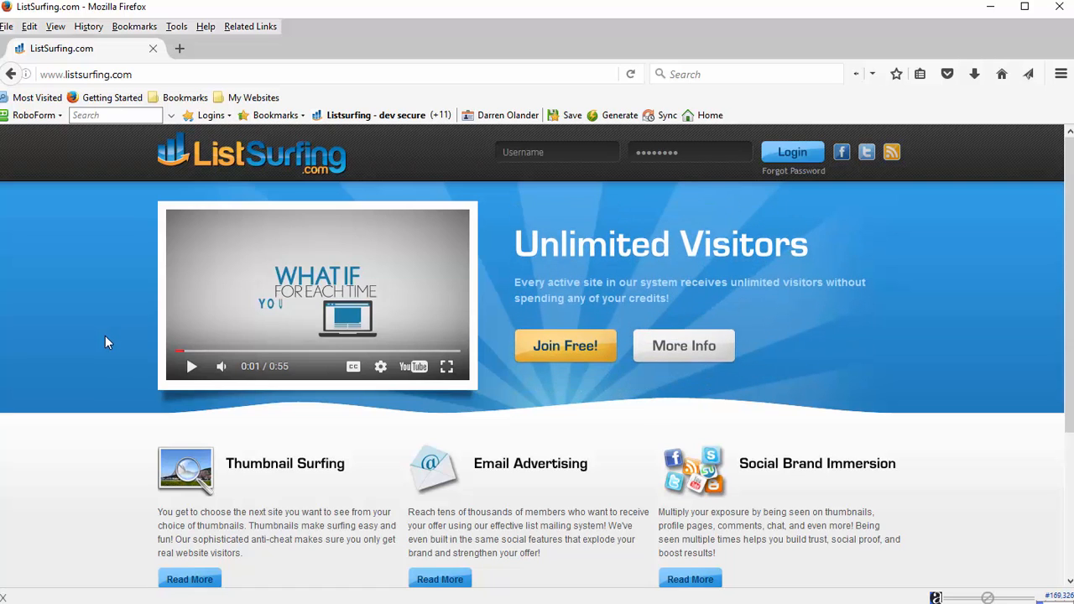
pyautogui.moveTo(100, 421)
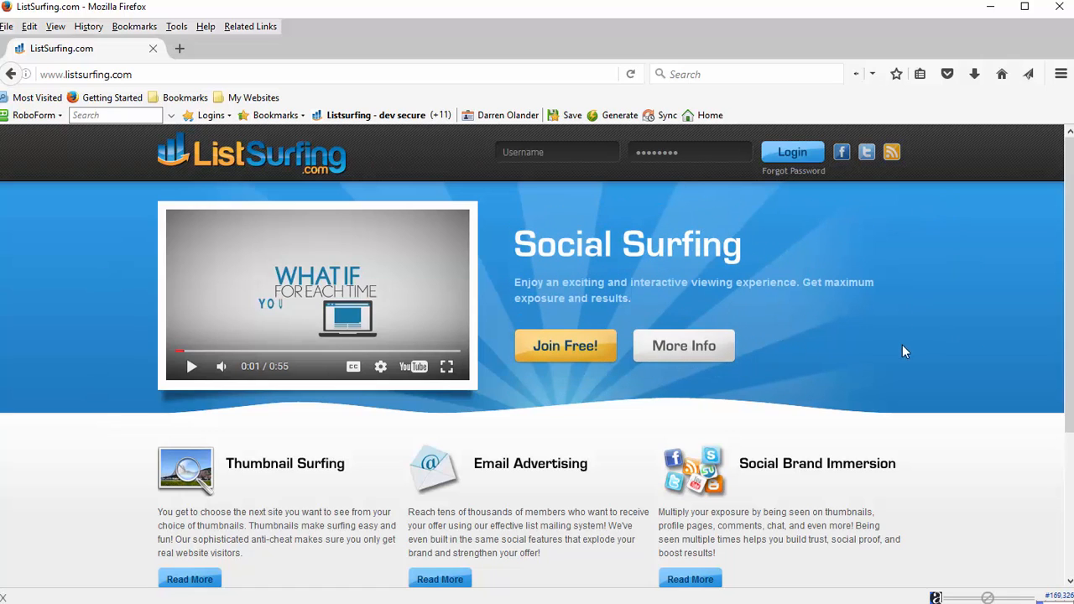
pyautogui.moveTo(963, 380)
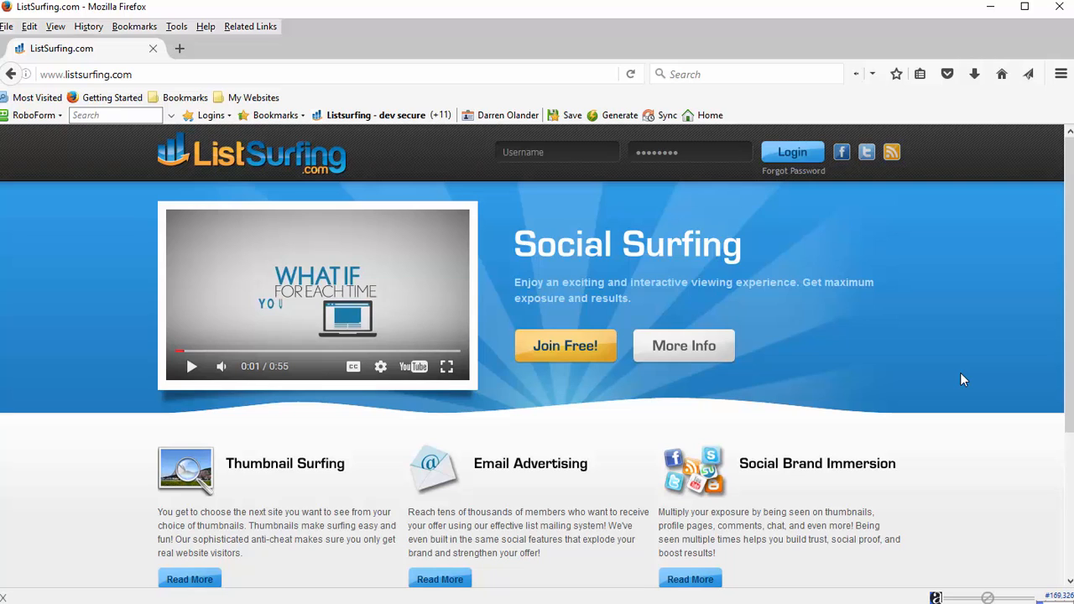